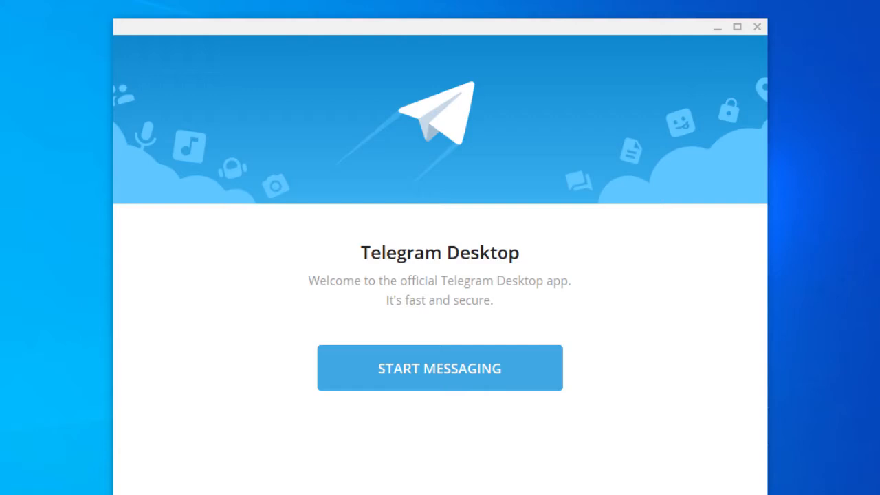
- Get past the welcome screen and start a new group from the main menu
click(440, 368)
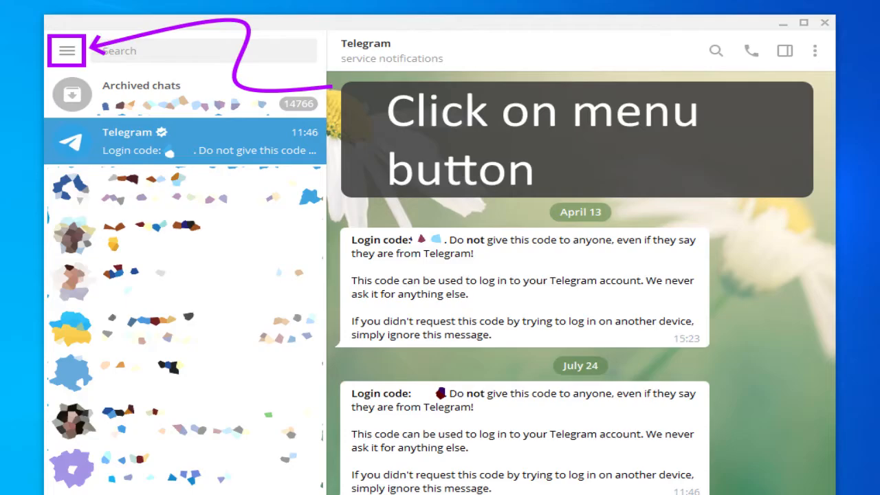
click(66, 50)
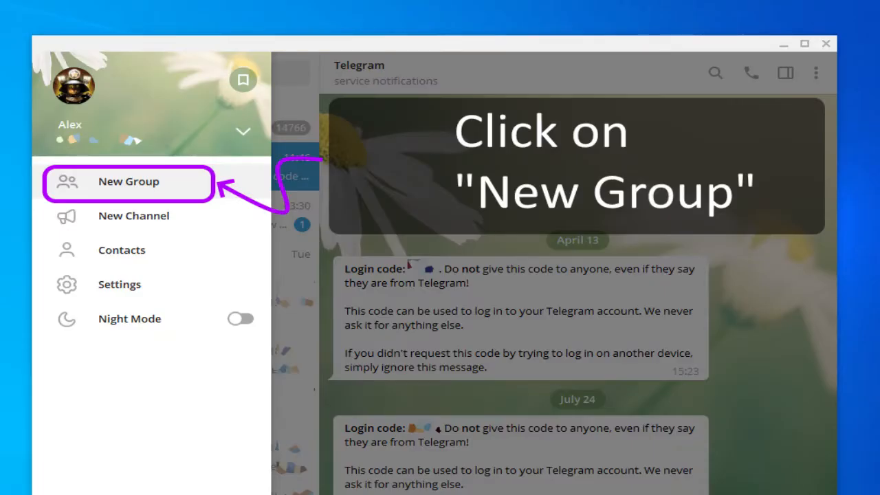
click(128, 182)
text(My Epic Group)
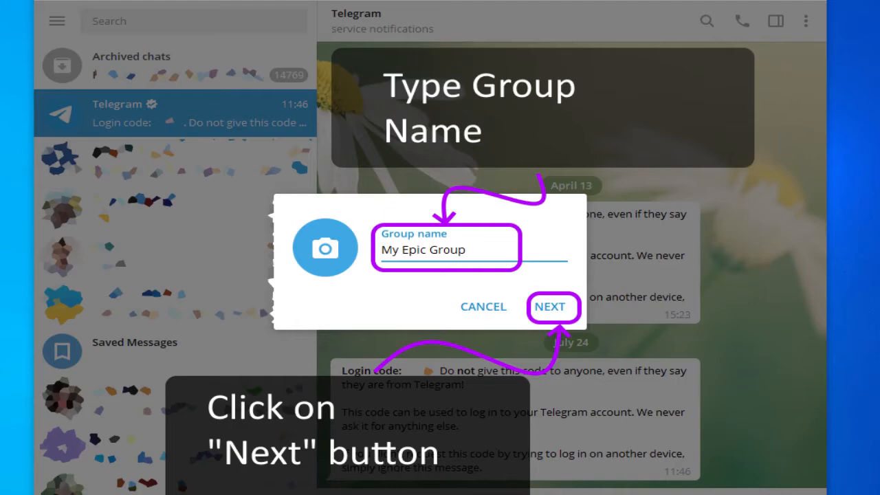
- Confirm the group name and create My Epic Group with one selected contact
click(549, 307)
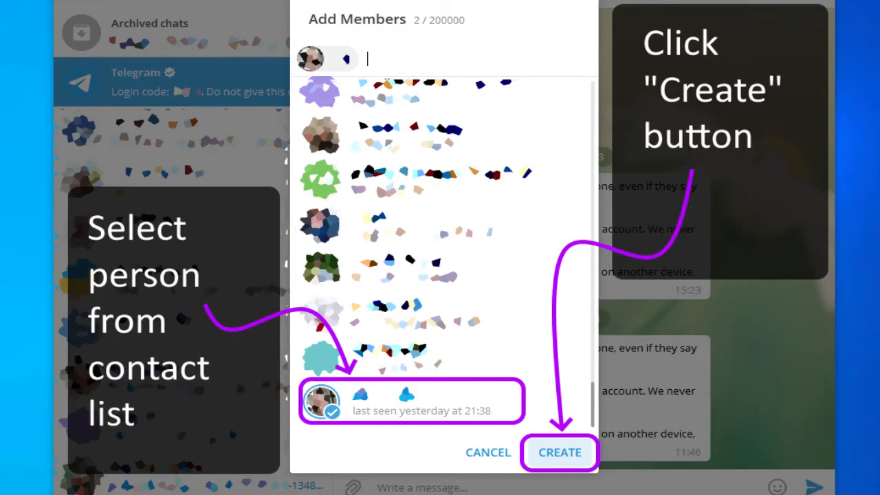
click(559, 453)
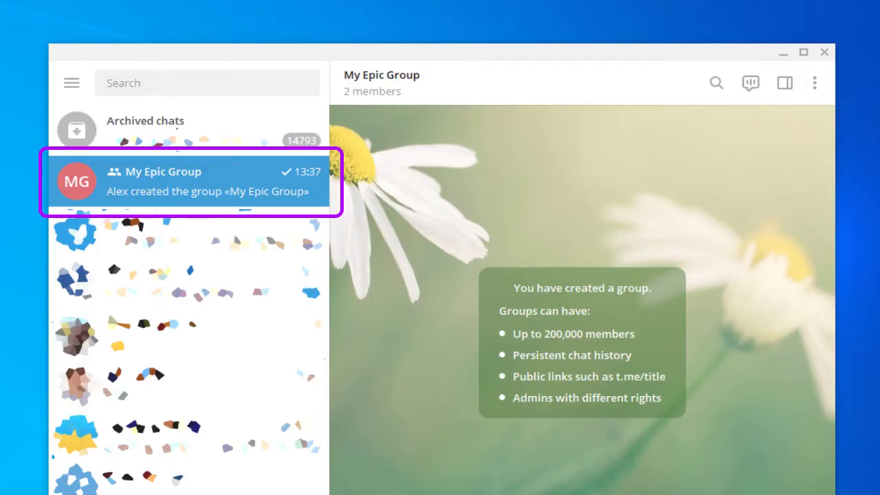
- Open Manage group from the chat header's three-dot menu
click(825, 70)
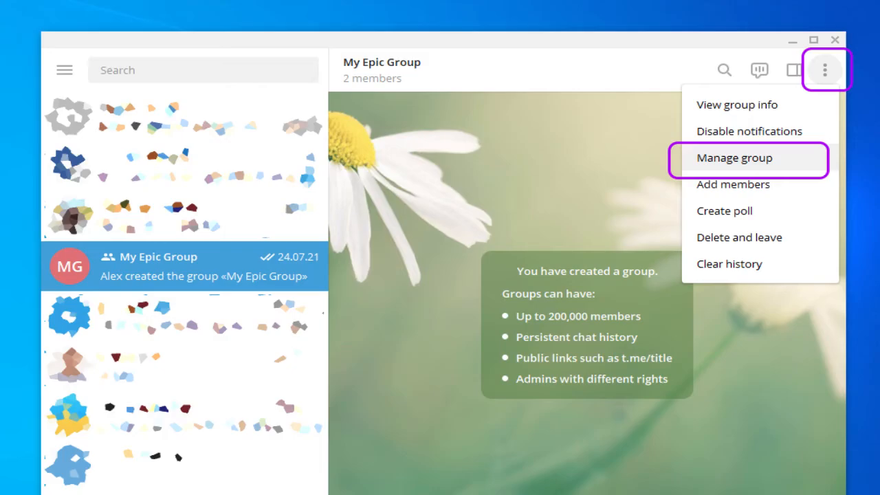
click(733, 157)
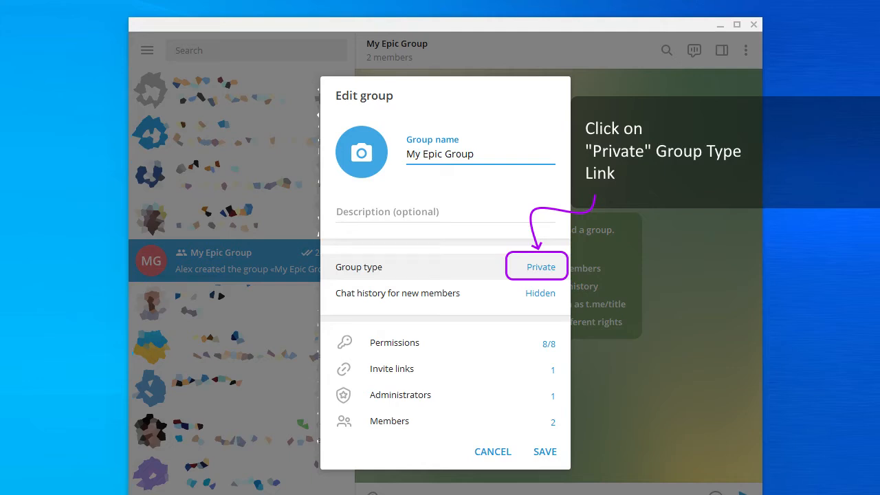
- Change the group type from Private to Public with link t.me/MyEpicGroup
click(541, 266)
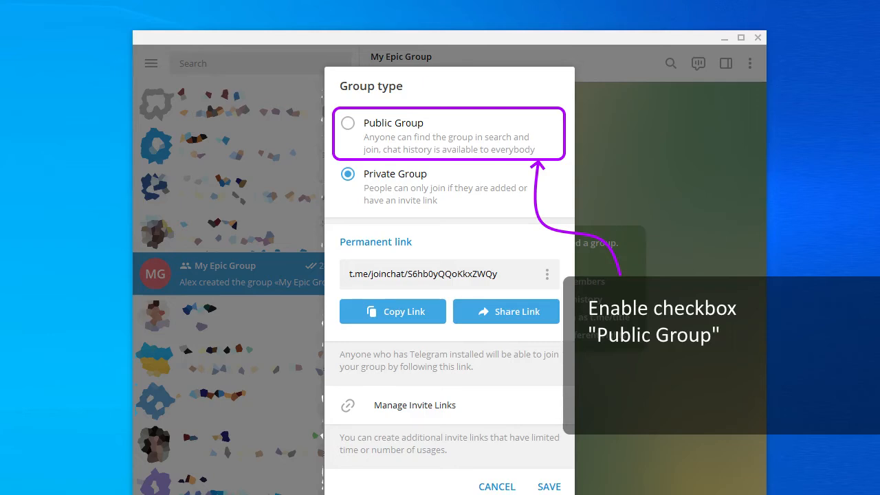
click(348, 123)
text(MyEpicGroup)
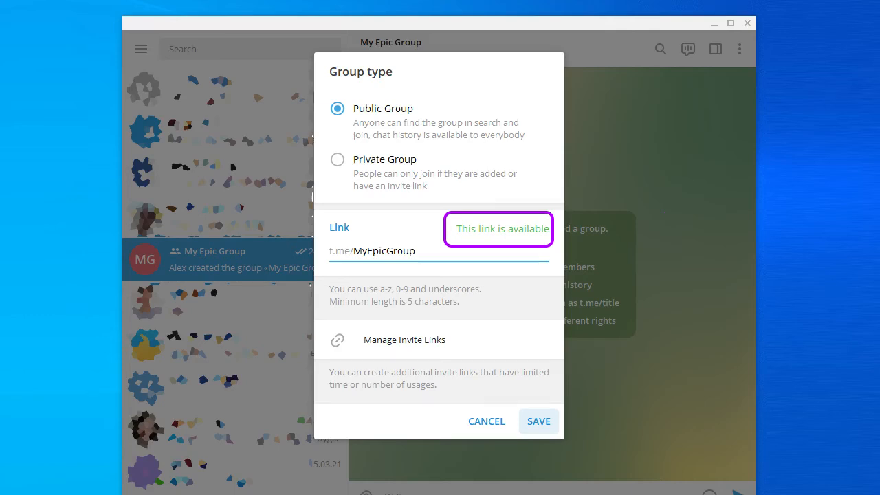
click(538, 421)
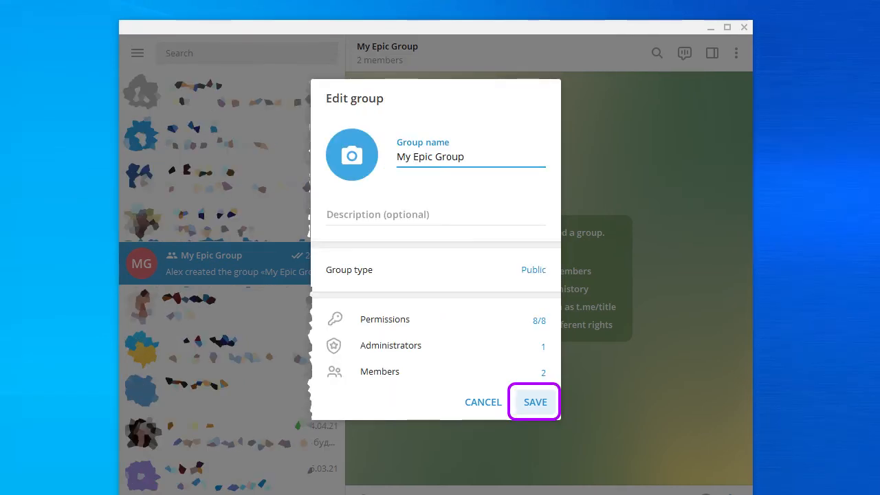